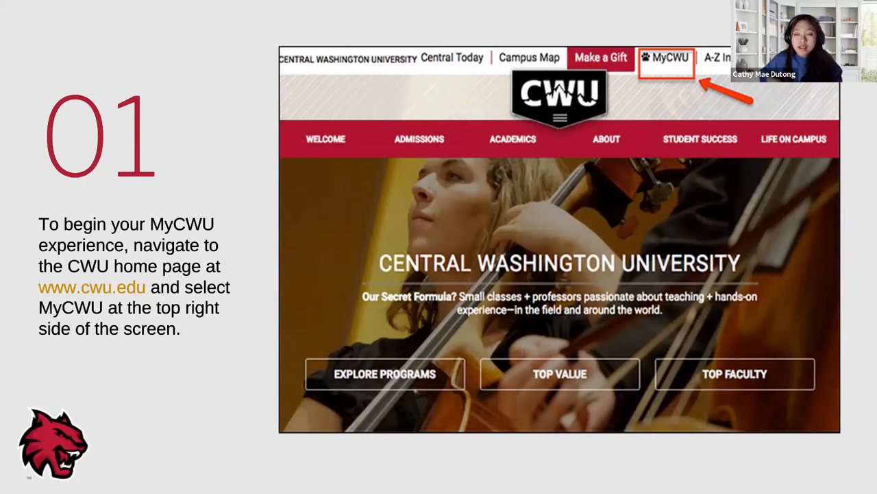
pyautogui.moveTo(487, 273)
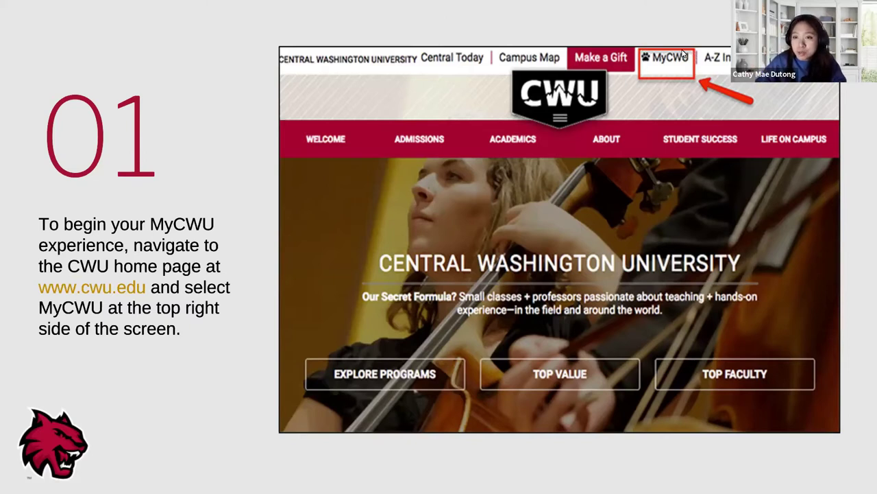
pyautogui.moveTo(458, 120)
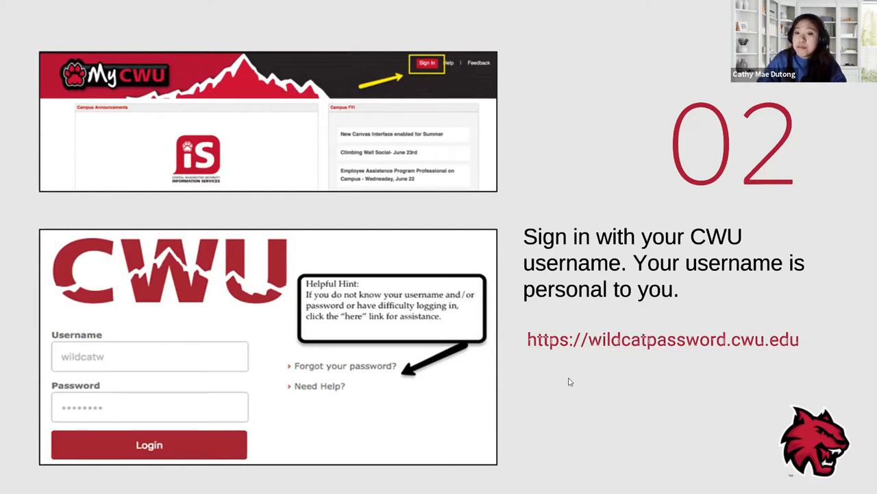
pyautogui.moveTo(546, 377)
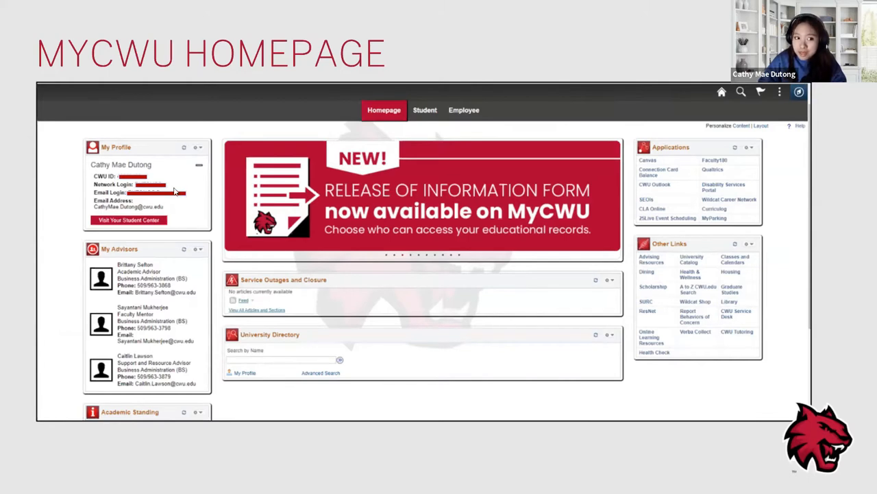
pyautogui.moveTo(123, 274)
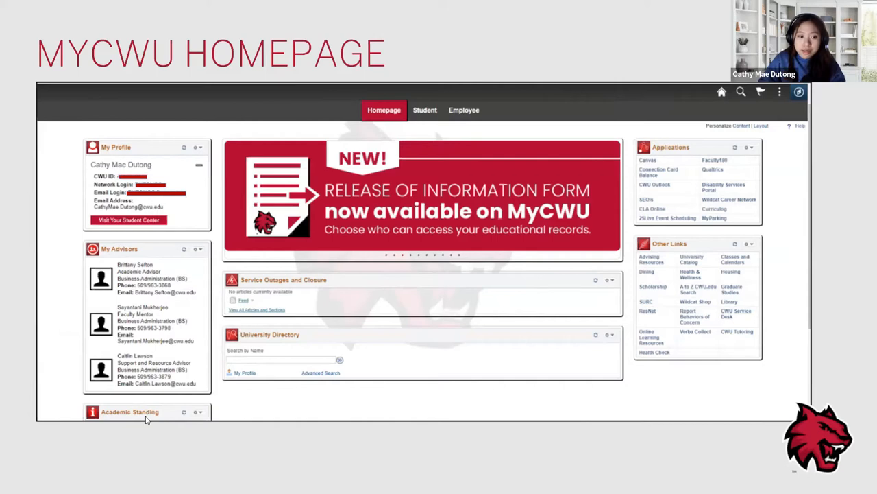
pyautogui.moveTo(683, 168)
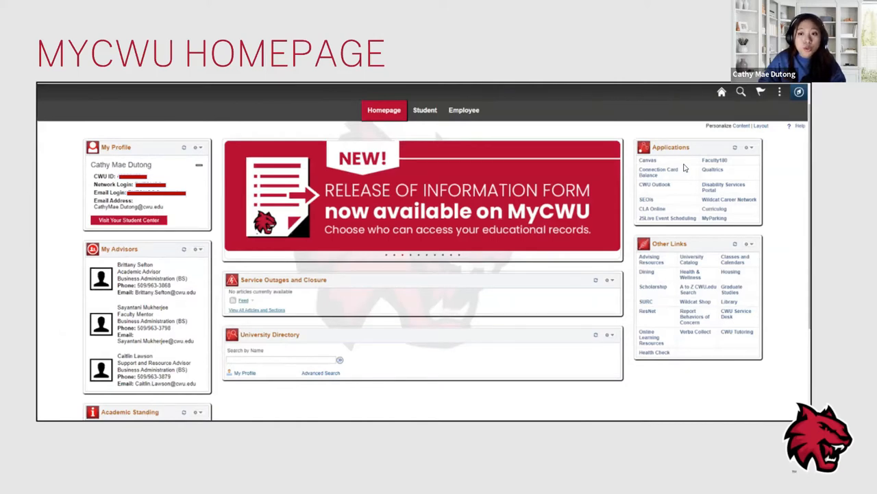
pyautogui.moveTo(686, 293)
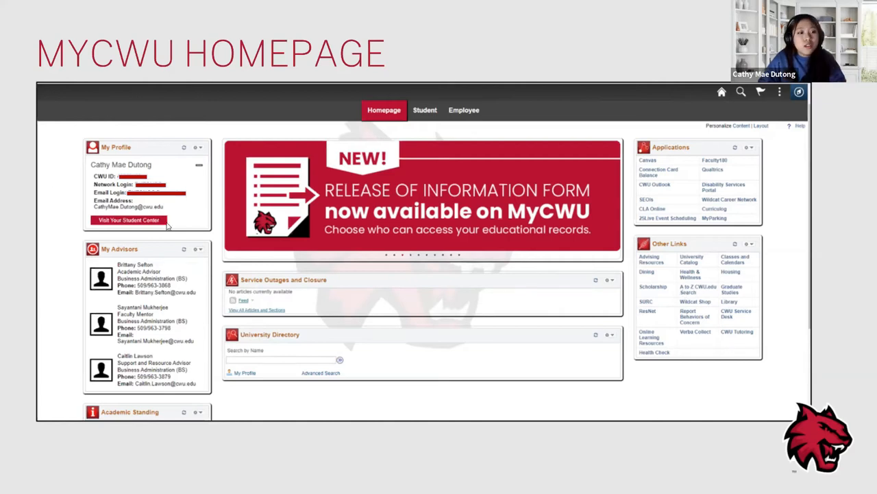
pyautogui.moveTo(164, 178)
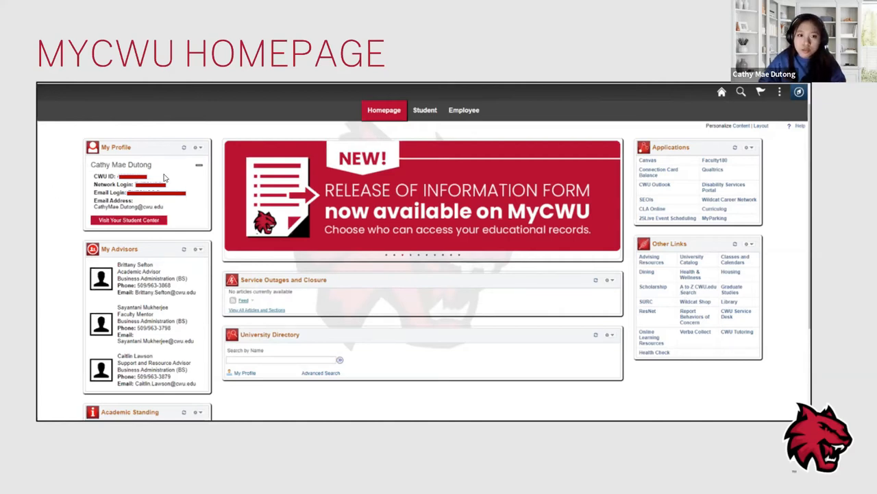
pyautogui.moveTo(641, 184)
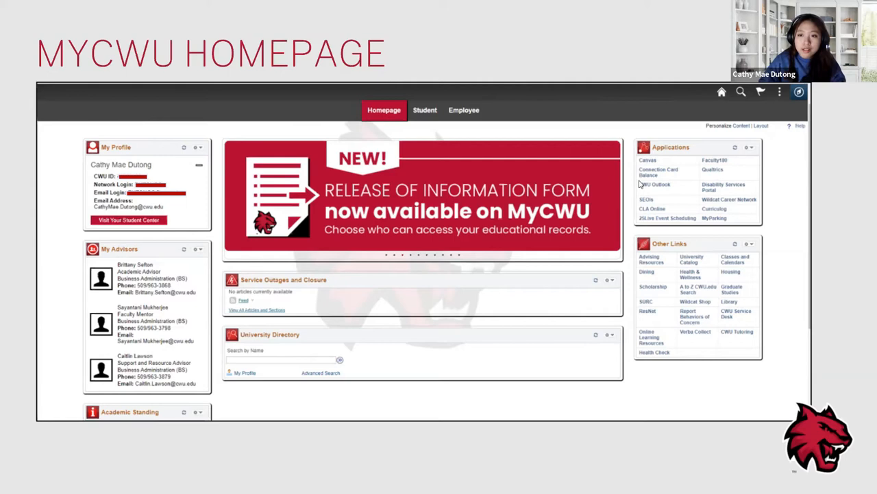
pyautogui.moveTo(651, 163)
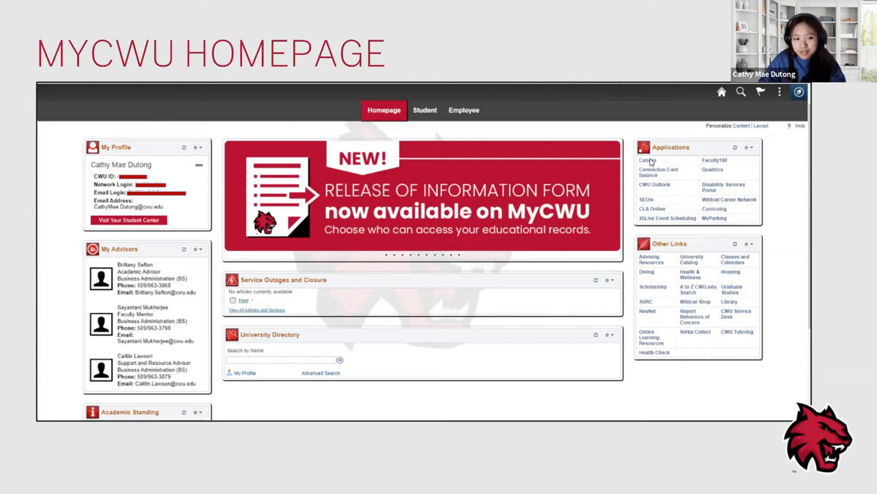
pyautogui.moveTo(125, 253)
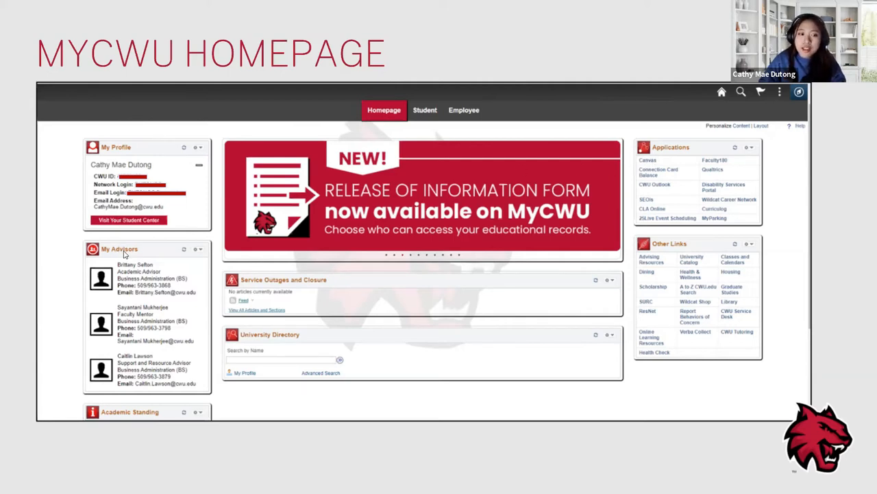
pyautogui.moveTo(177, 265)
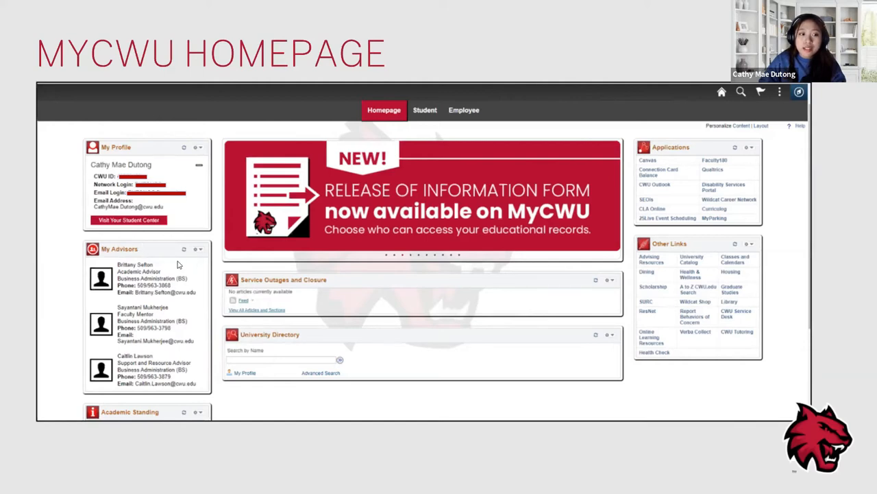
pyautogui.moveTo(196, 367)
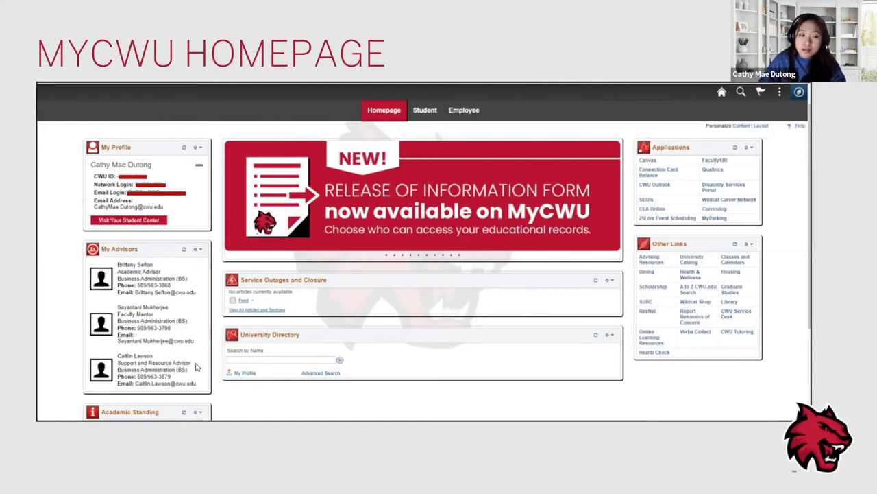
pyautogui.moveTo(139, 336)
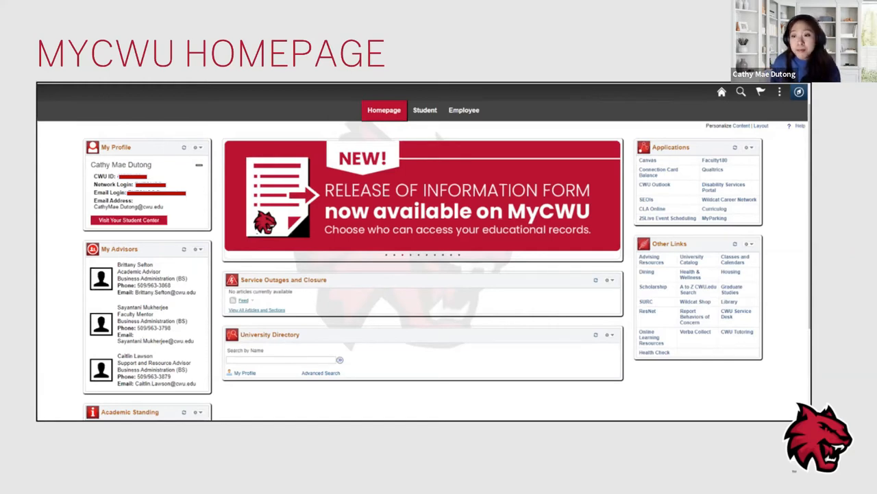
pyautogui.moveTo(163, 460)
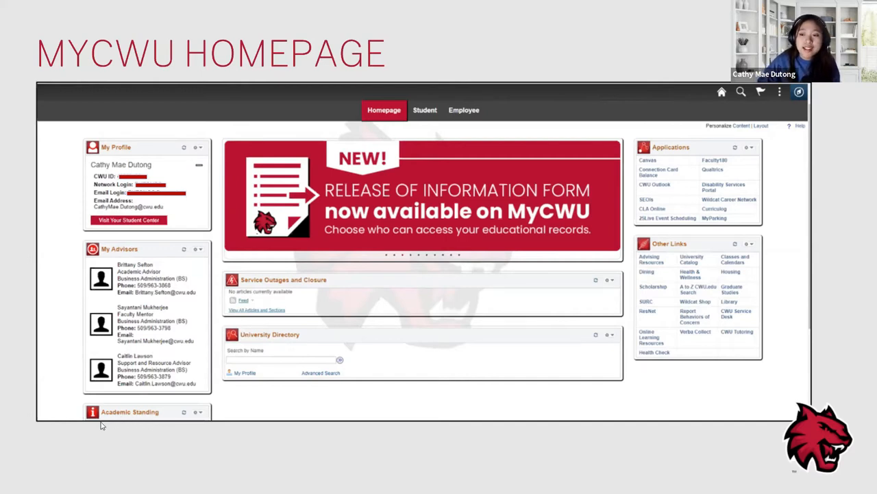
pyautogui.moveTo(132, 365)
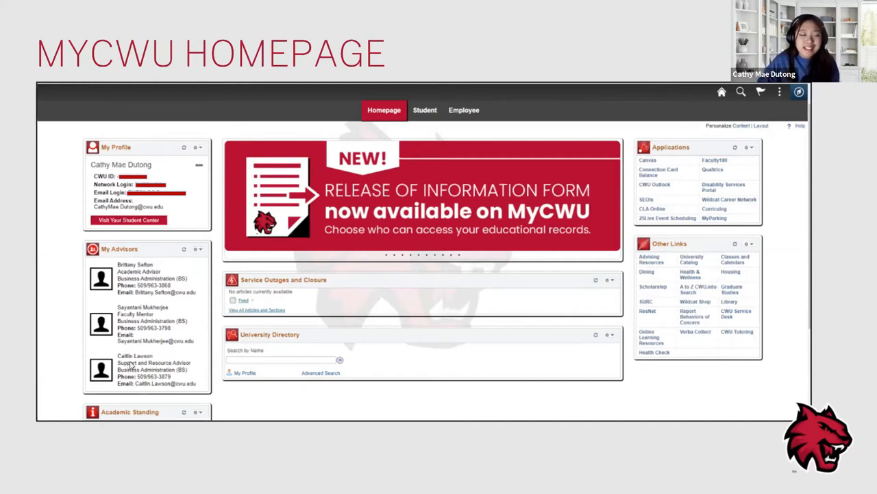
pyautogui.moveTo(101, 194)
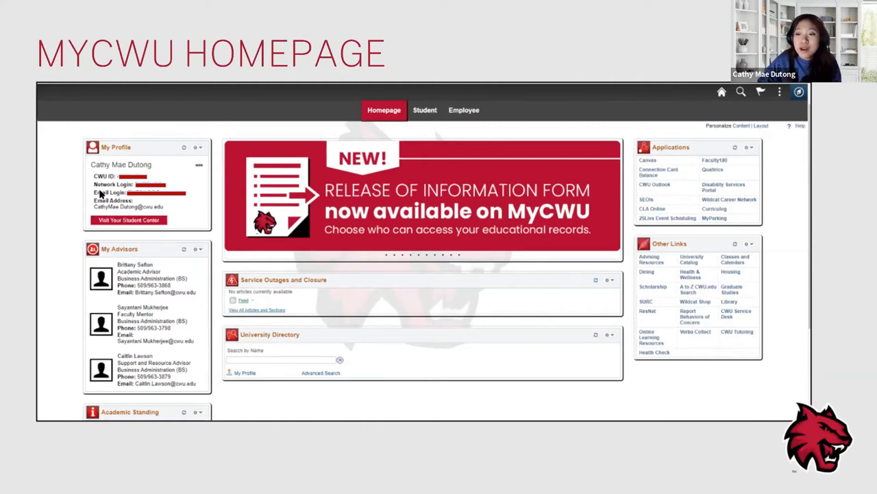
pyautogui.moveTo(110, 201)
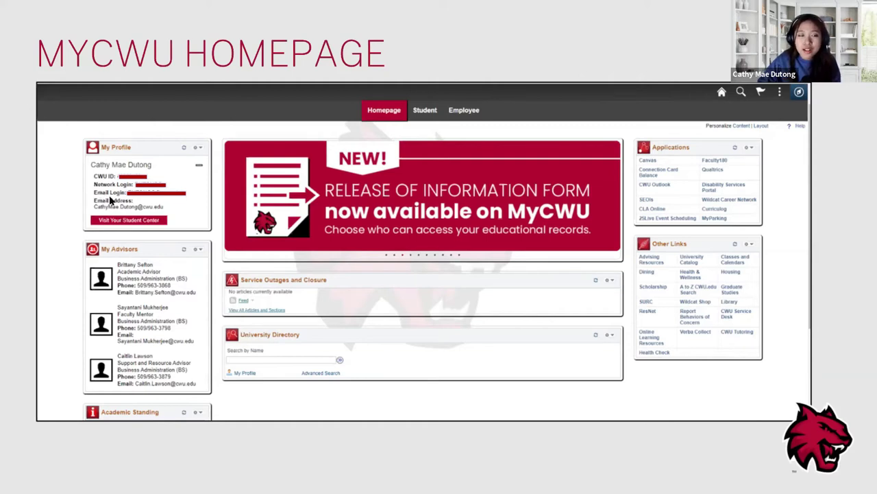
pyautogui.moveTo(573, 192)
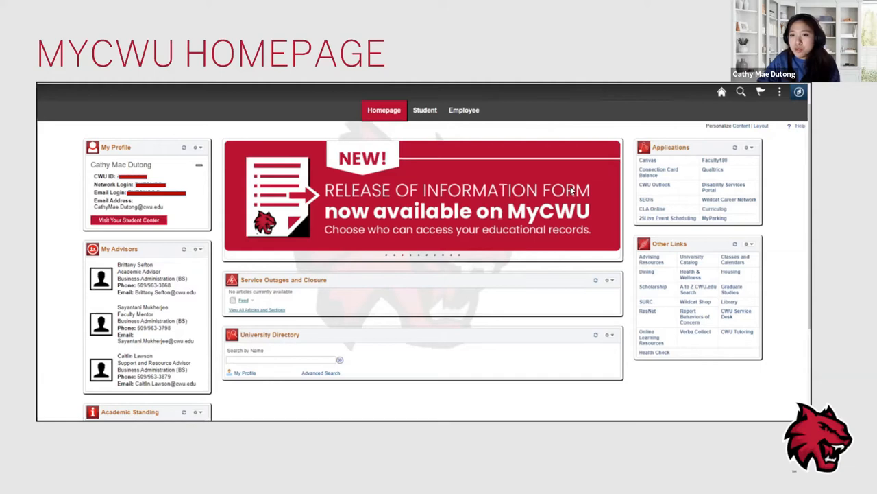
pyautogui.moveTo(740, 163)
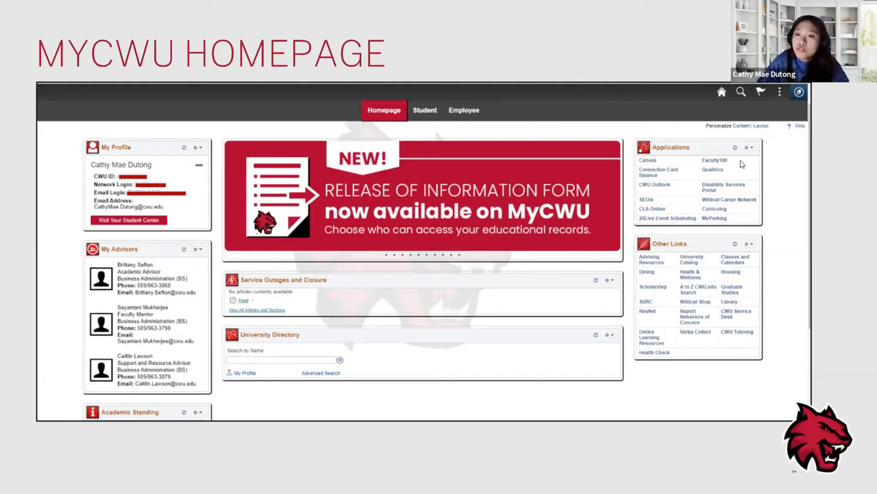
pyautogui.moveTo(693, 137)
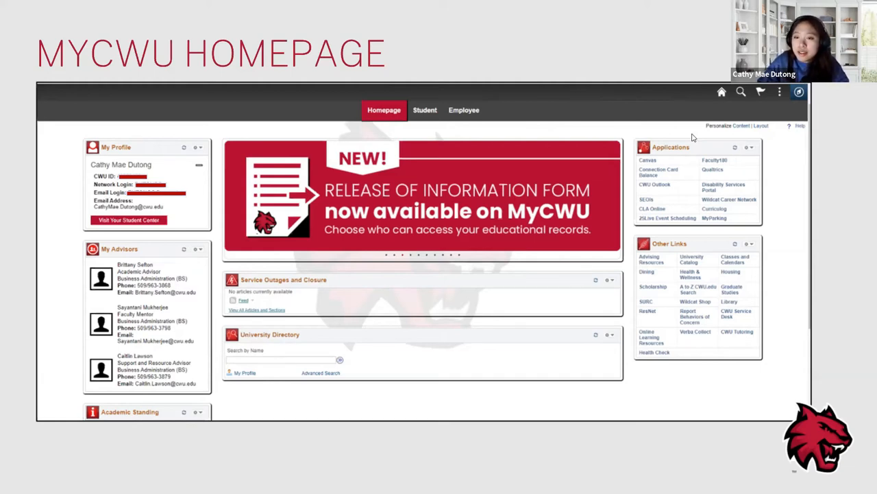
pyautogui.moveTo(700, 224)
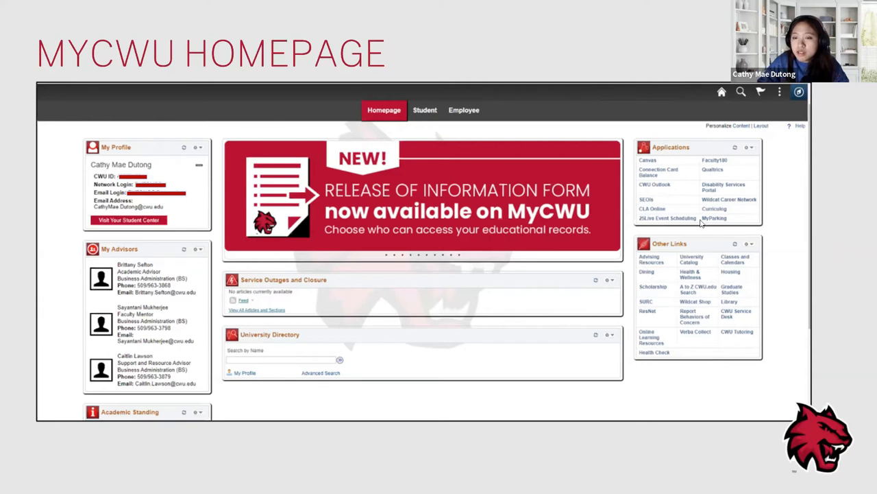
pyautogui.moveTo(644, 166)
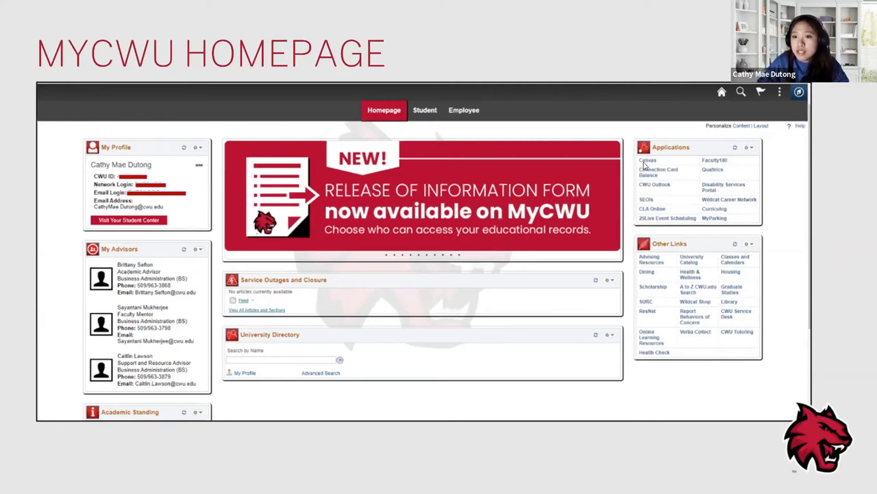
pyautogui.moveTo(653, 183)
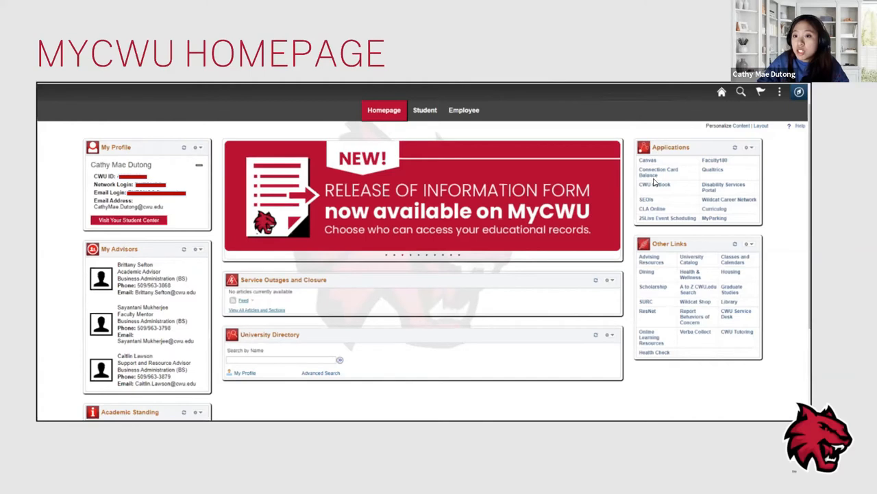
pyautogui.moveTo(669, 191)
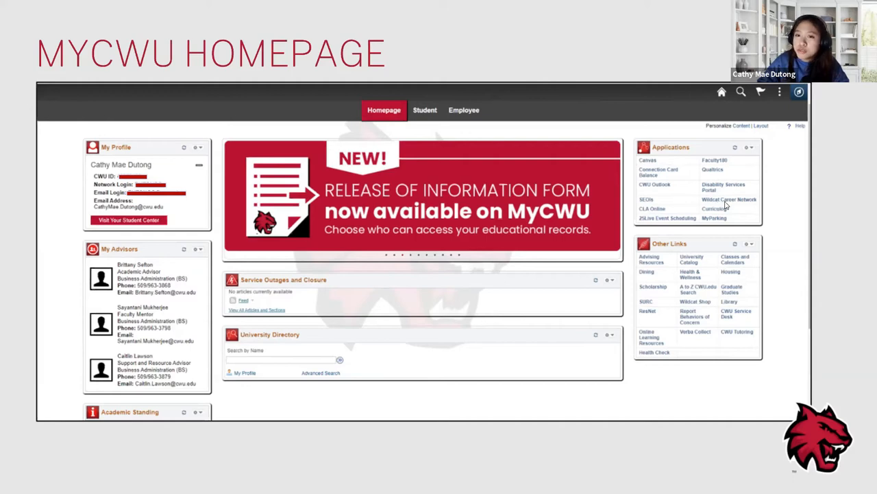
pyautogui.moveTo(723, 205)
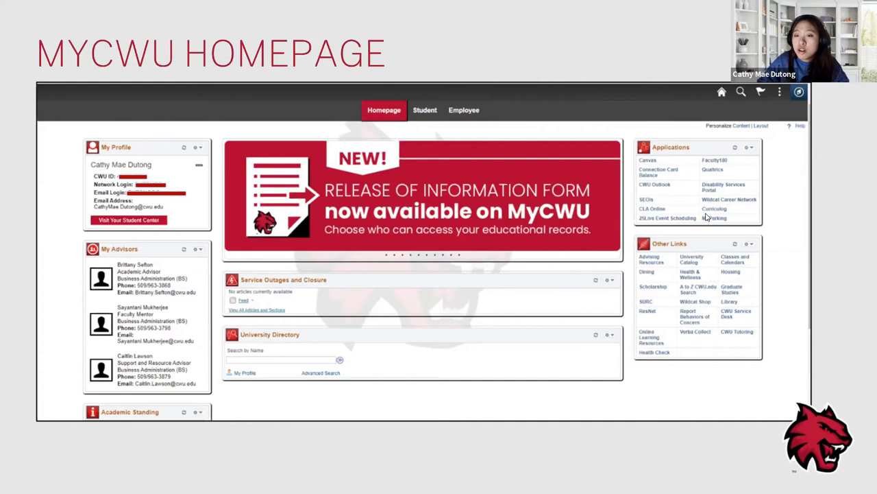
pyautogui.moveTo(555, 190)
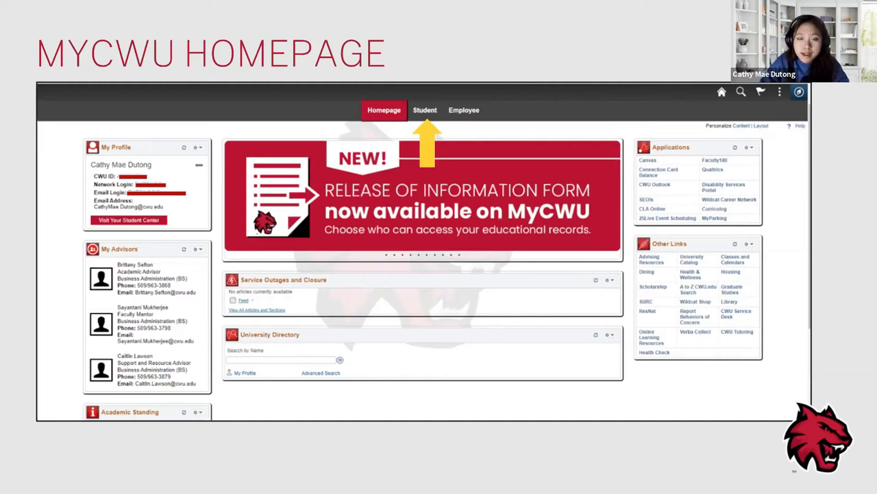
# Advance to the Student Dashboard slide showing Enrollment options like Add Classes and View My Grades.
pyautogui.click(425, 110)
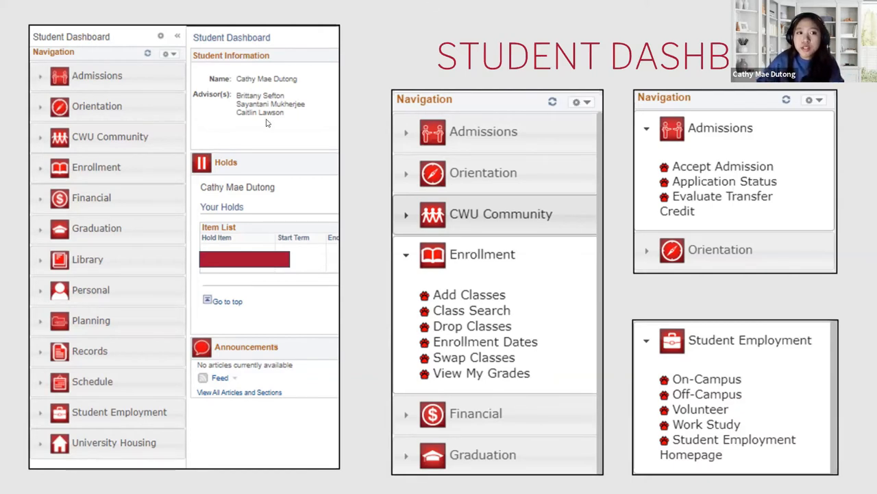
pyautogui.moveTo(255, 104)
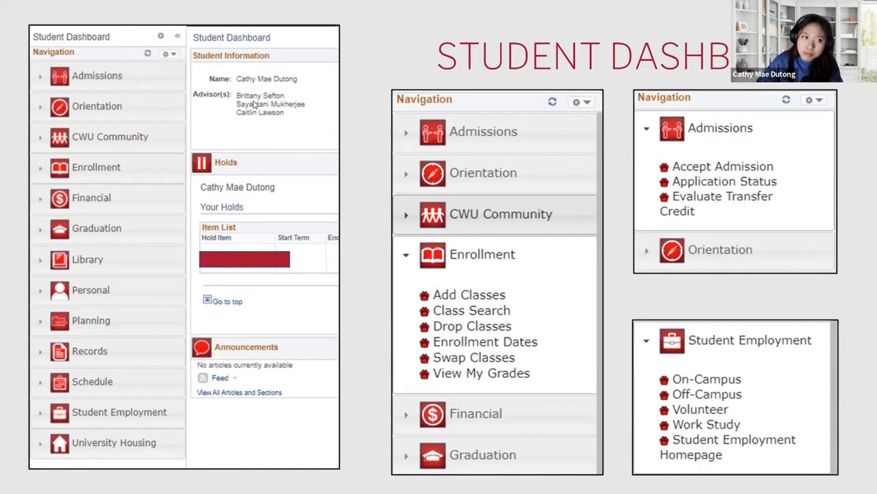
pyautogui.moveTo(241, 112)
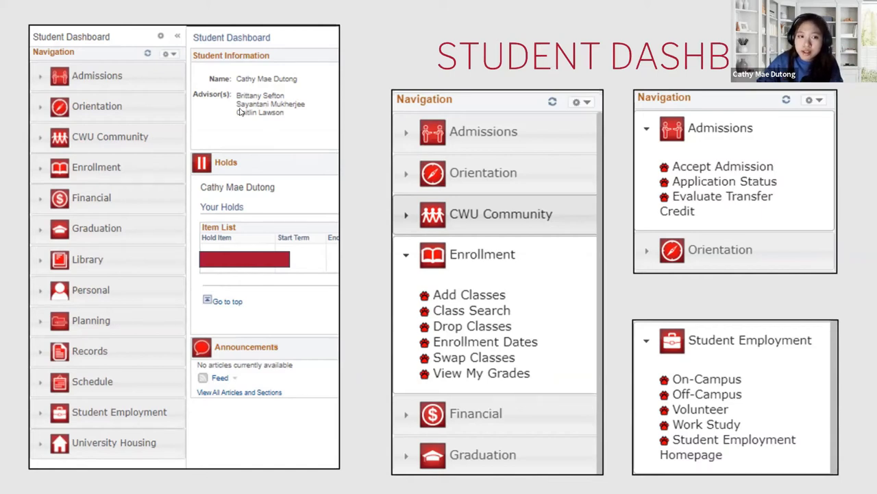
pyautogui.moveTo(304, 179)
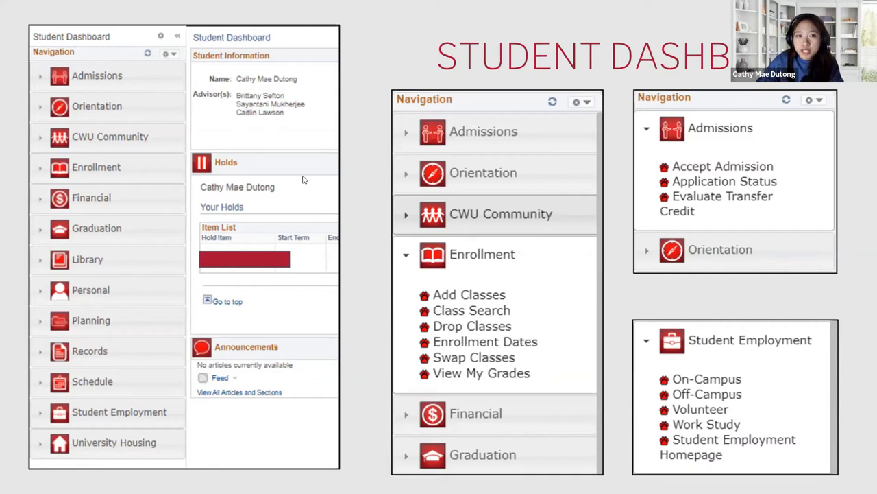
pyautogui.moveTo(302, 119)
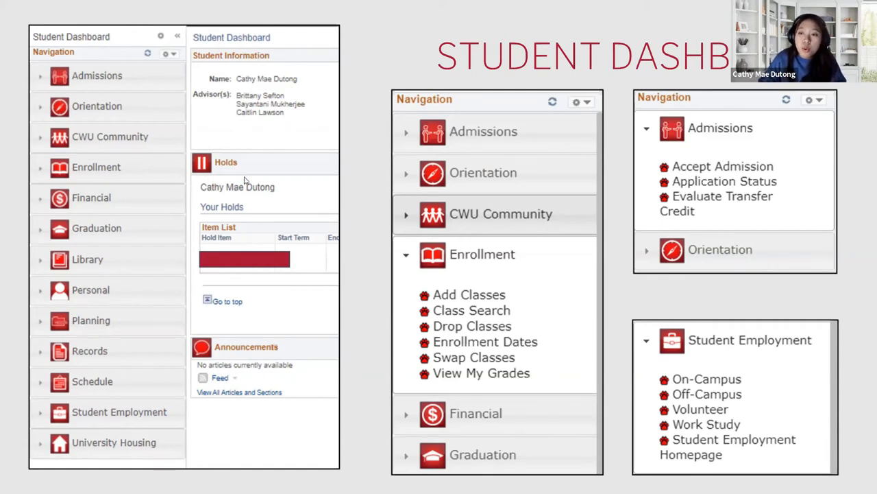
pyautogui.moveTo(303, 182)
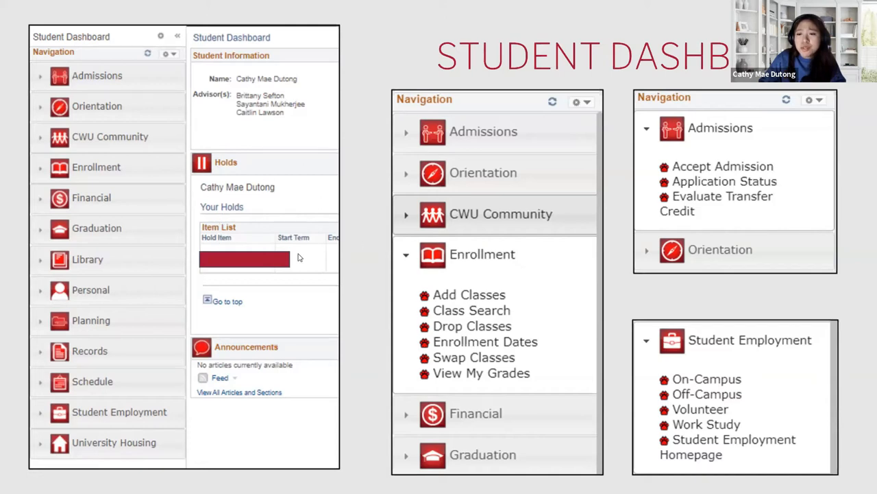
pyautogui.moveTo(277, 262)
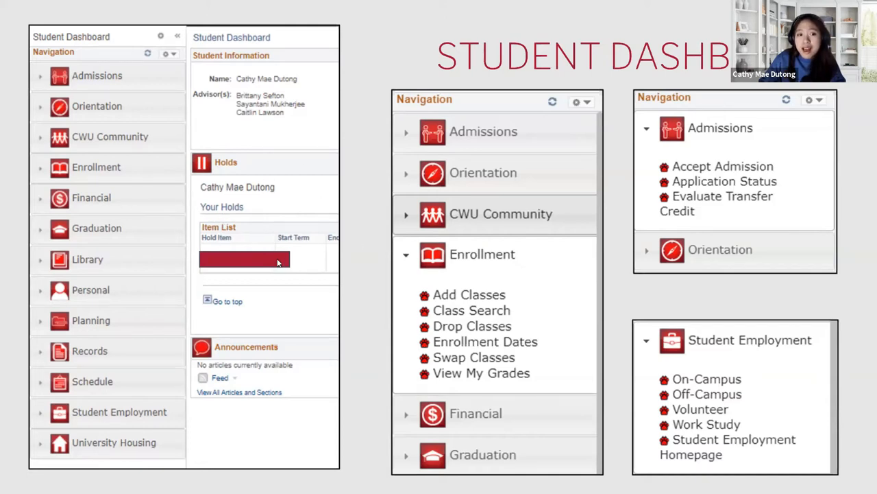
pyautogui.moveTo(292, 263)
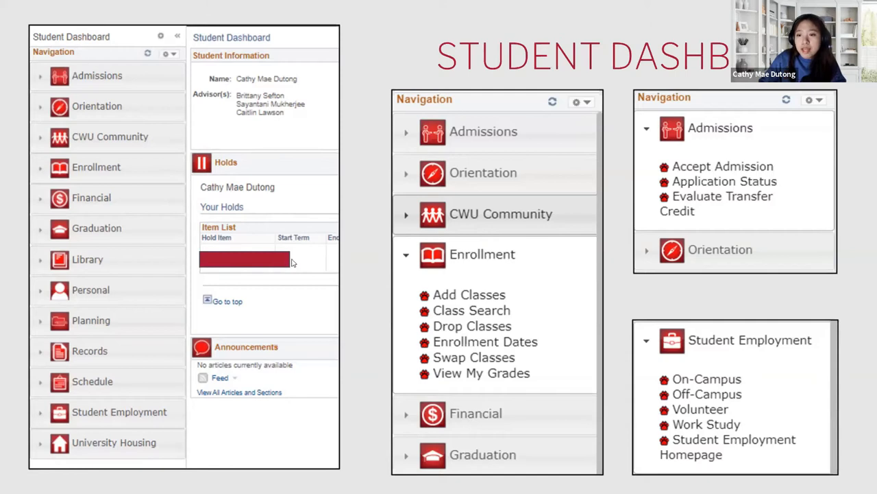
pyautogui.moveTo(293, 263)
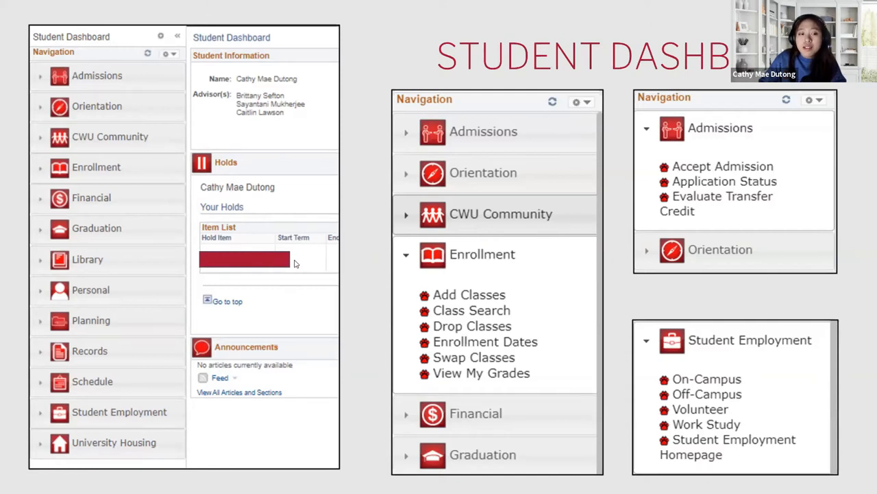
pyautogui.moveTo(212, 263)
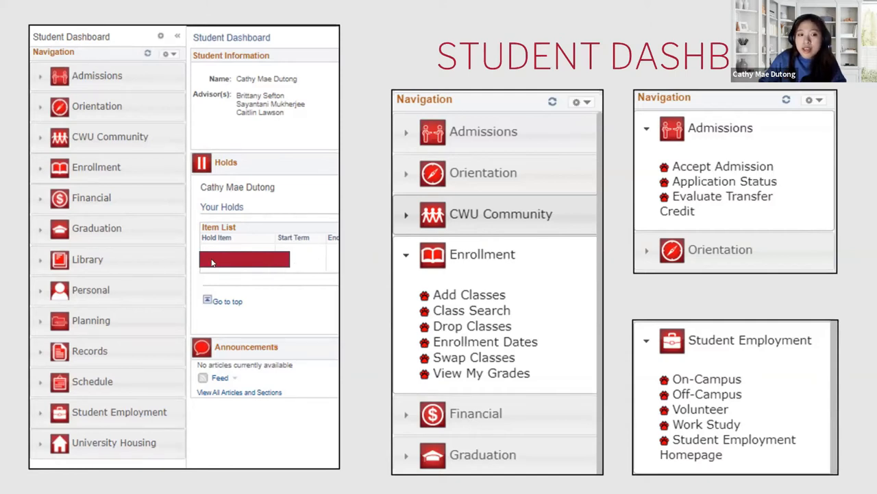
pyautogui.moveTo(269, 271)
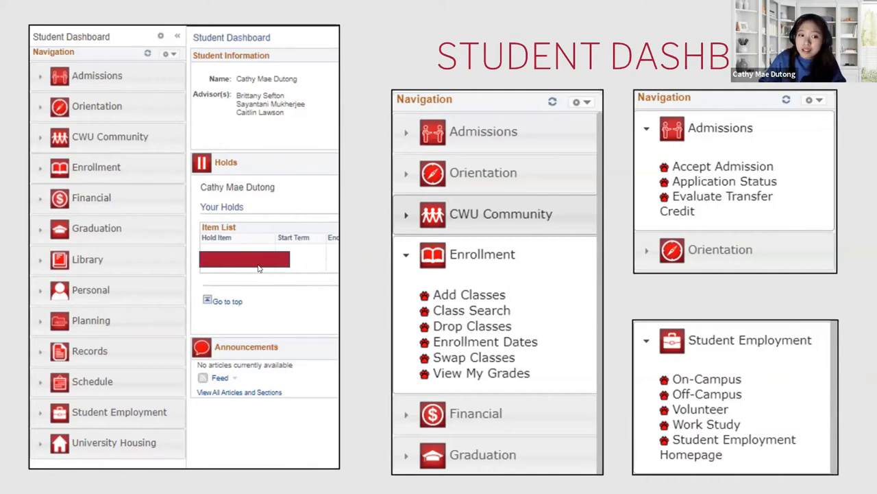
pyautogui.moveTo(215, 269)
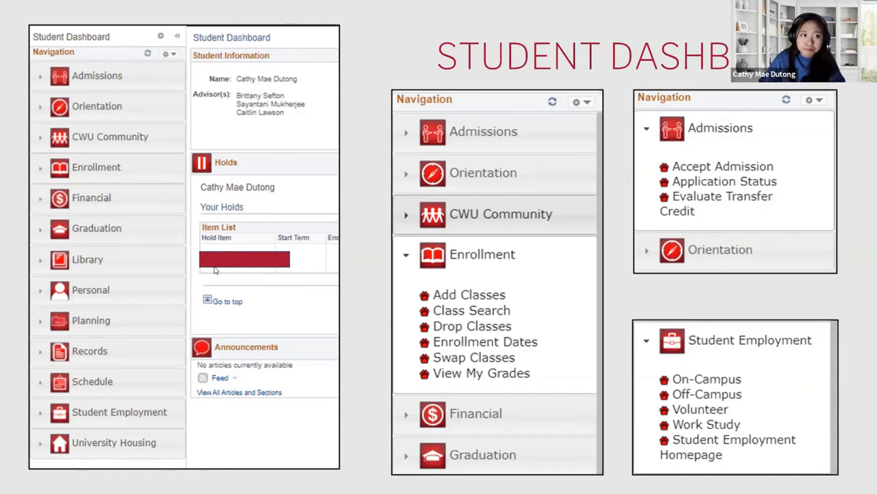
pyautogui.moveTo(144, 247)
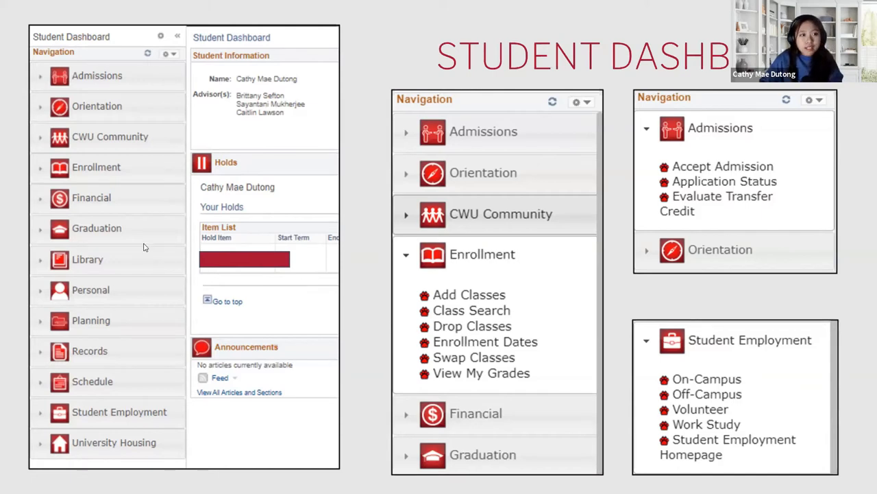
pyautogui.moveTo(123, 236)
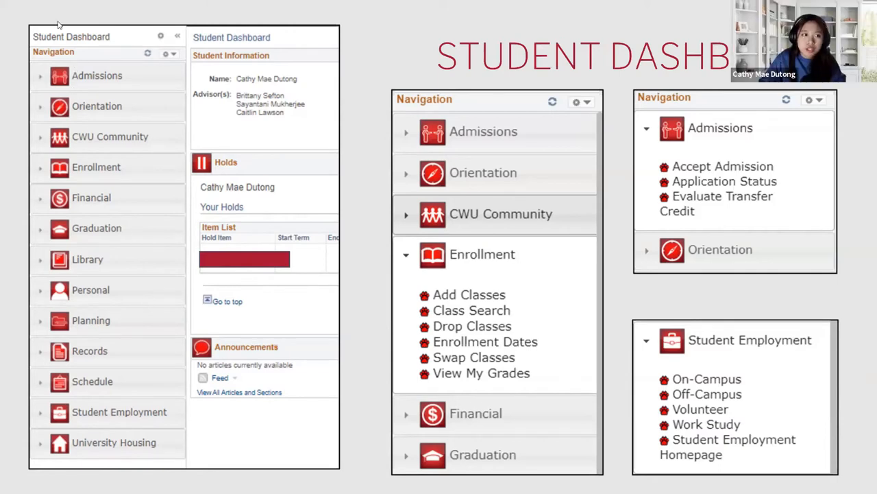
pyautogui.moveTo(132, 154)
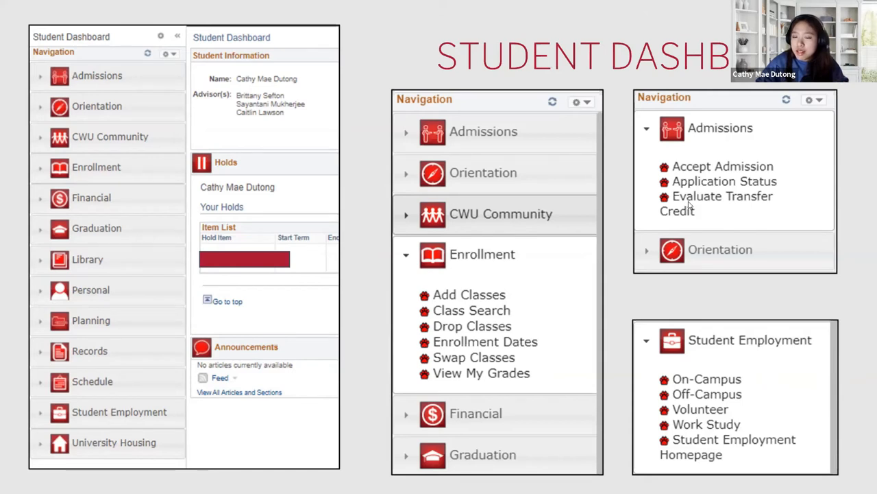
pyautogui.moveTo(453, 307)
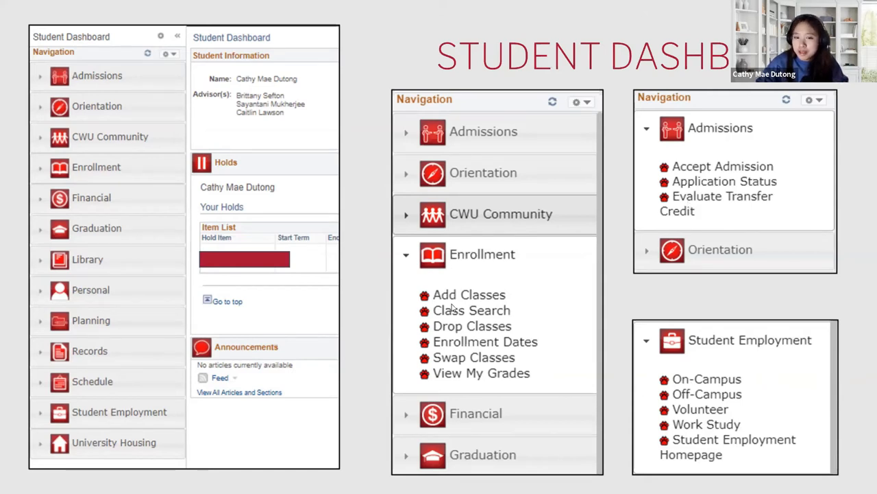
pyautogui.moveTo(472, 267)
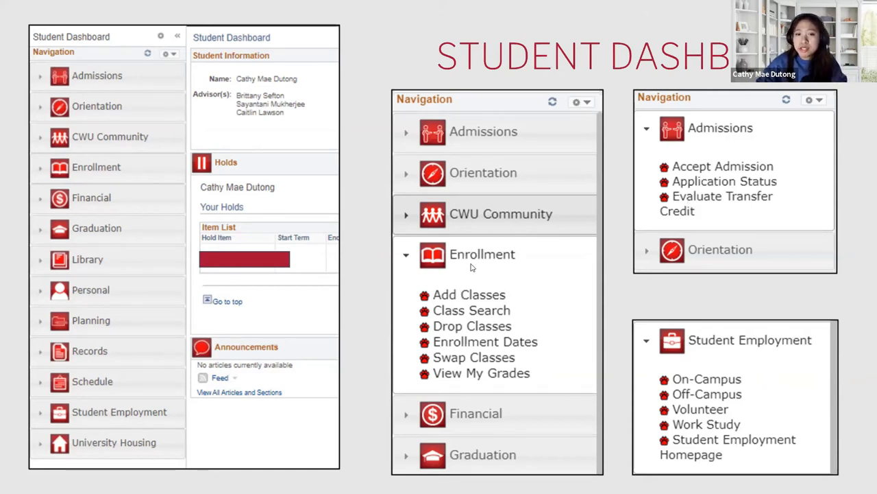
pyautogui.moveTo(514, 303)
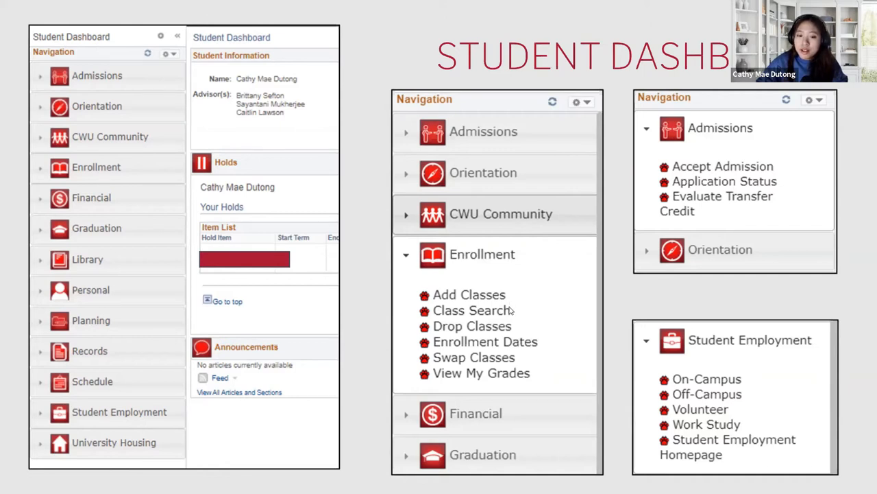
pyautogui.moveTo(651, 294)
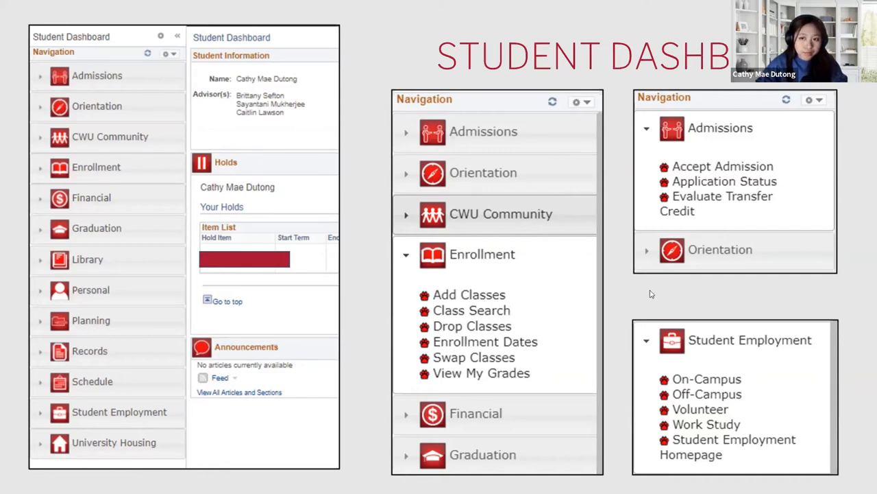
pyautogui.moveTo(673, 213)
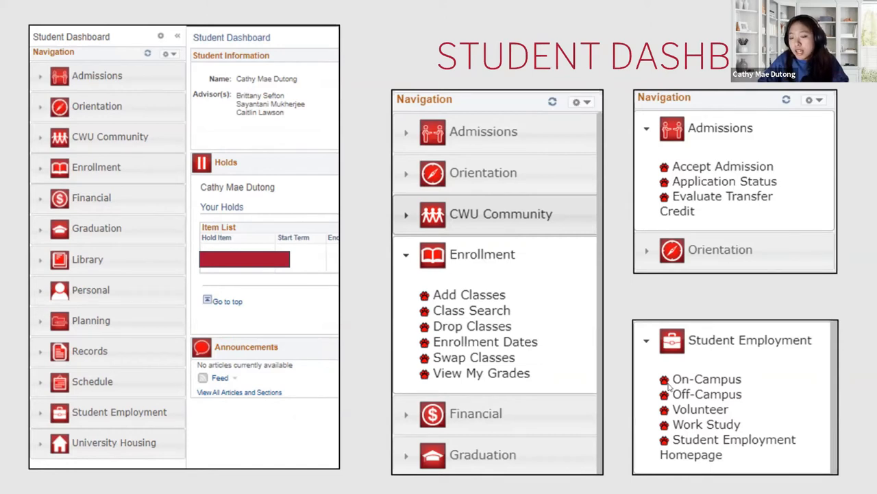
pyautogui.moveTo(672, 364)
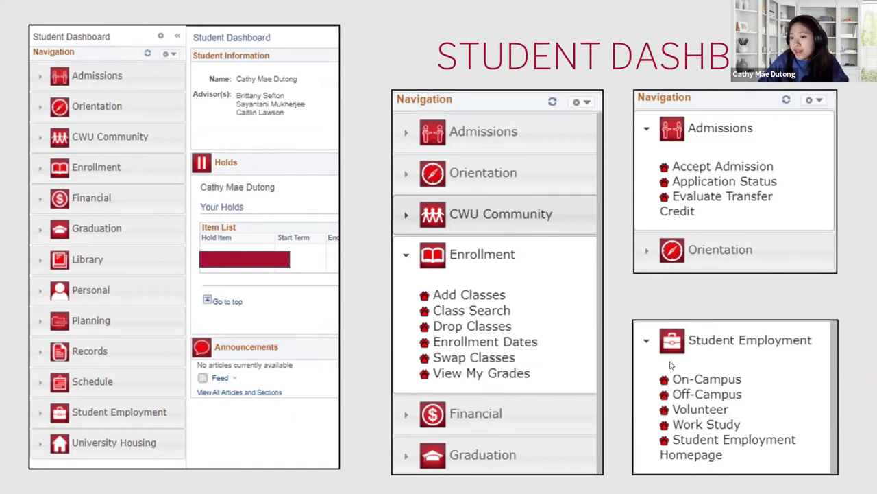
pyautogui.moveTo(685, 370)
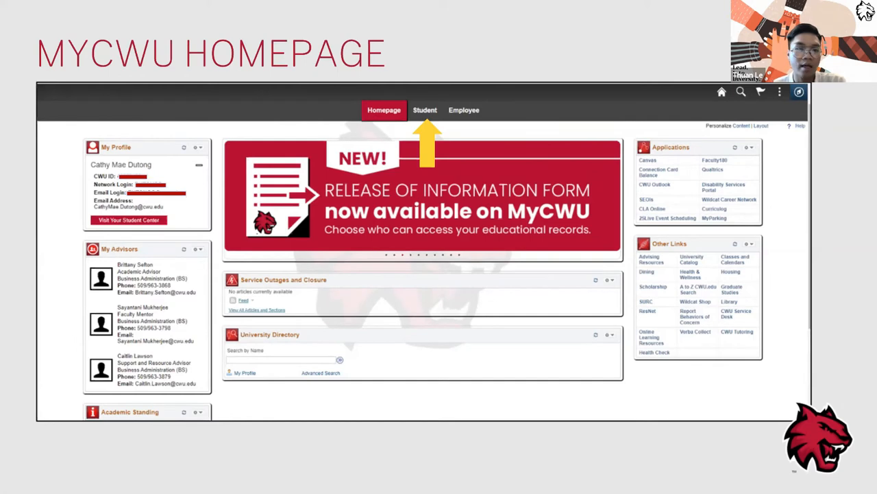
pyautogui.moveTo(656, 268)
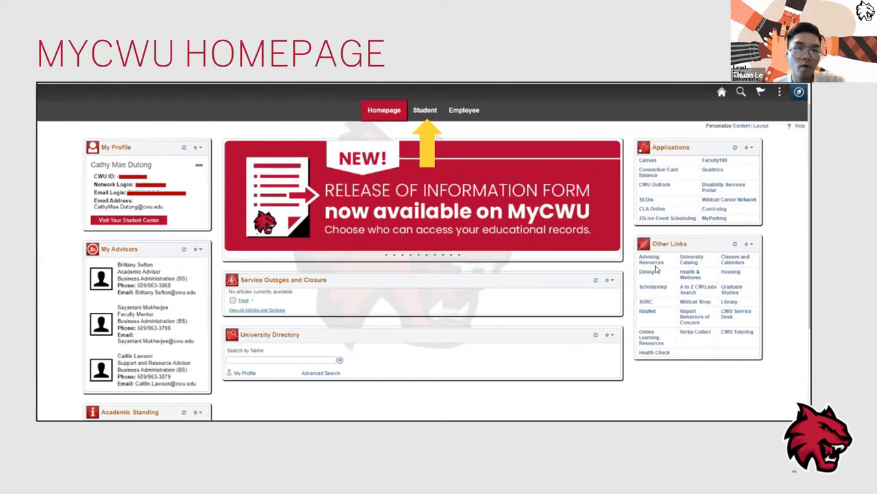
pyautogui.moveTo(651, 264)
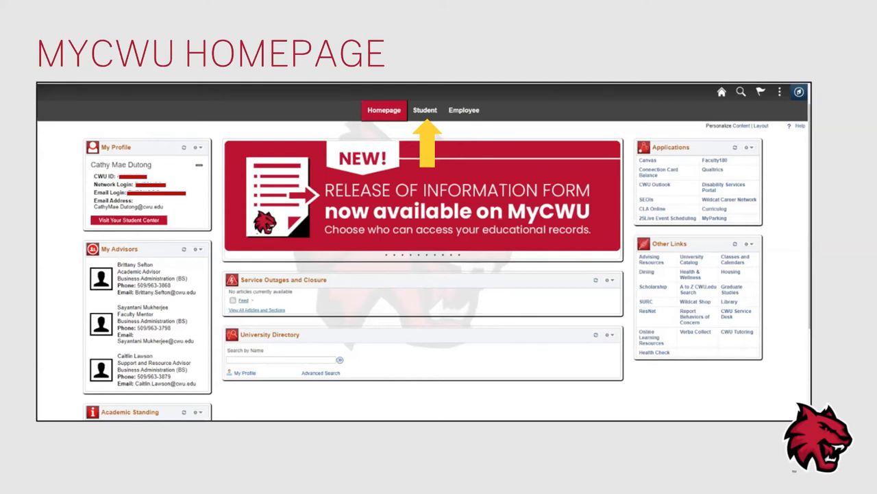
pyautogui.click(425, 109)
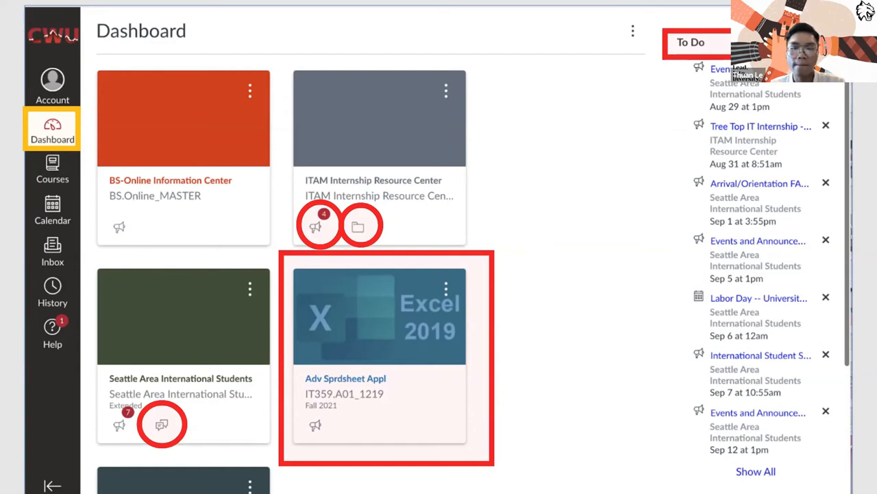
# Scroll to the Canvas Dashboard slide highlighting Recent Feedback and View Grades.
pyautogui.scroll(-3)
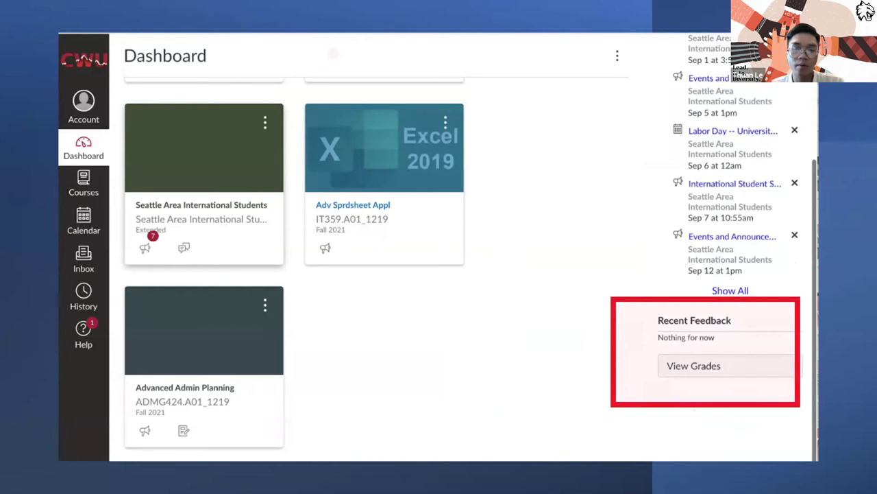
# Advance to the Canvas account slide listing Notifications, Profile, Files and Settings.
pyautogui.click(83, 106)
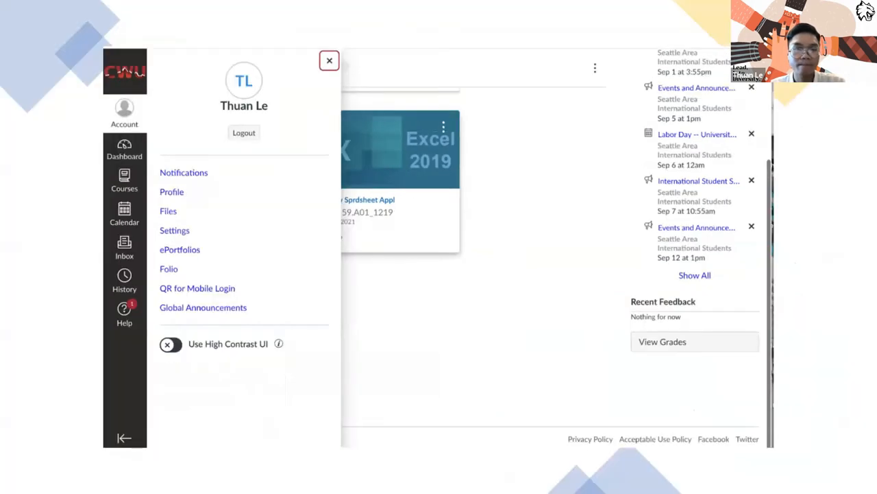
pyautogui.moveTo(124, 113)
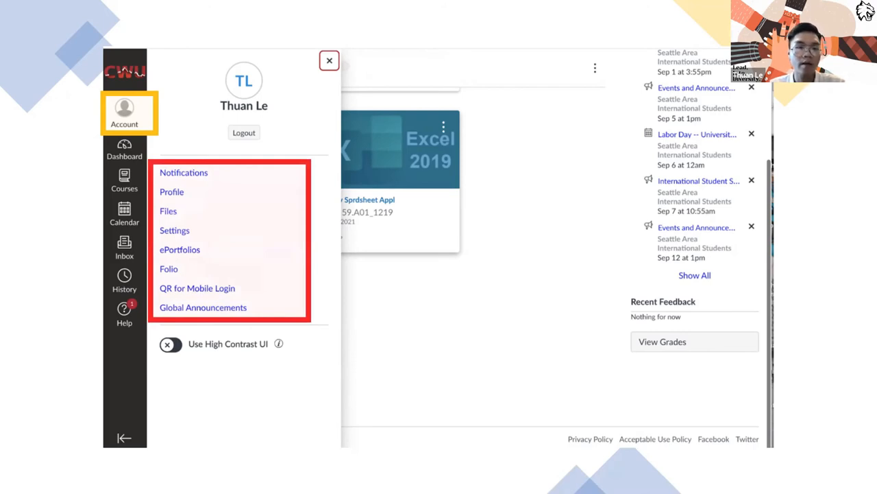
# Advance to the Account Notification Settings slide and reveal the red Notifications mark.
pyautogui.click(183, 172)
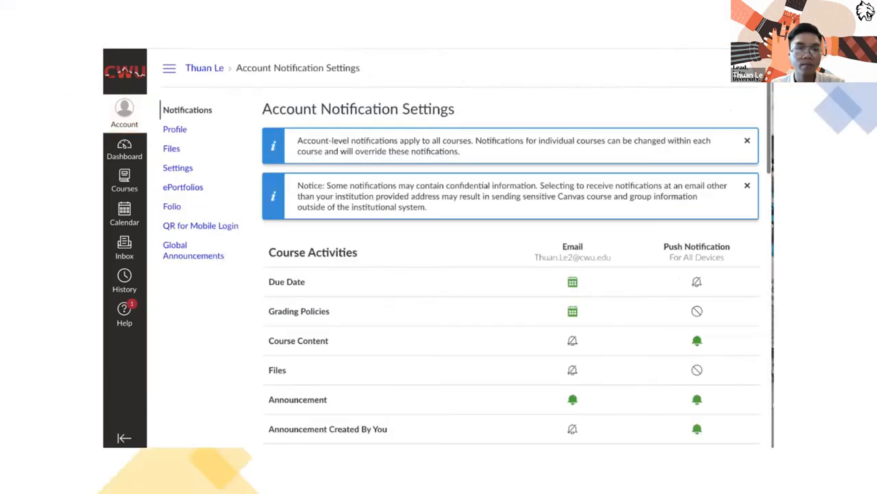
pyautogui.click(188, 110)
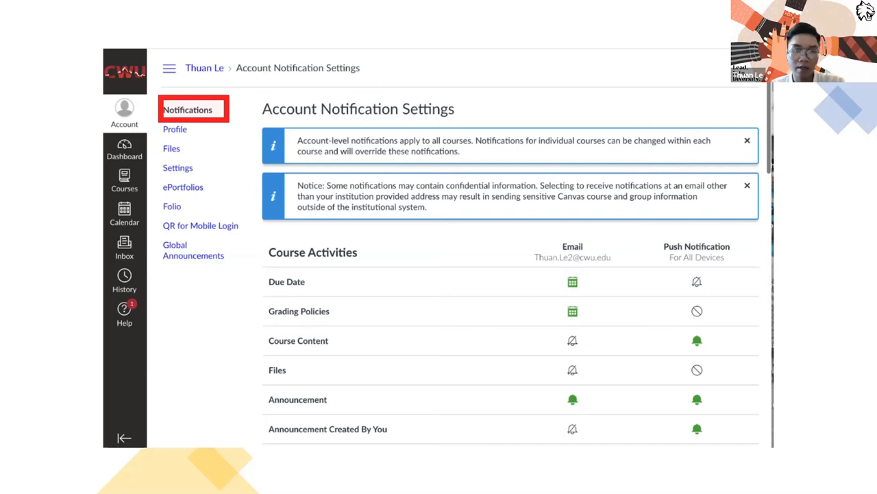
# Advance to the Canvas Profile slide with contact, biography and links sections.
pyautogui.click(175, 129)
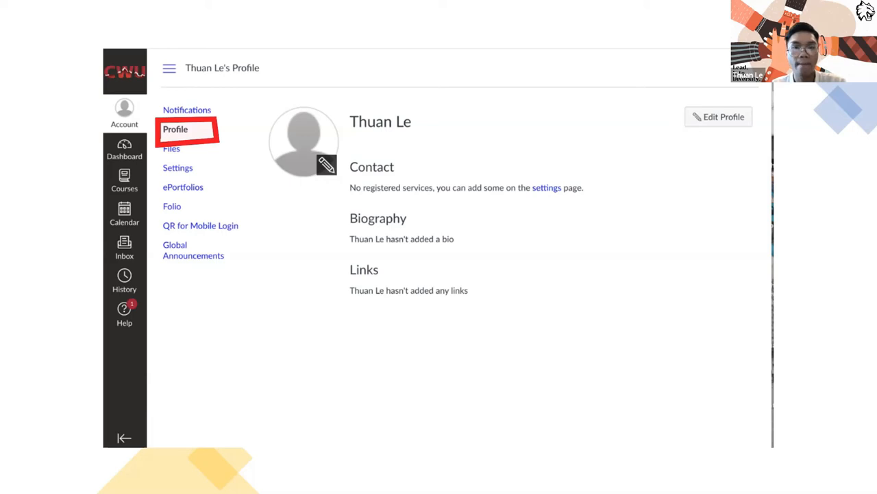
# Advance to the slide explaining what an ePortfolio is, with ePortfolios marked.
pyautogui.click(171, 148)
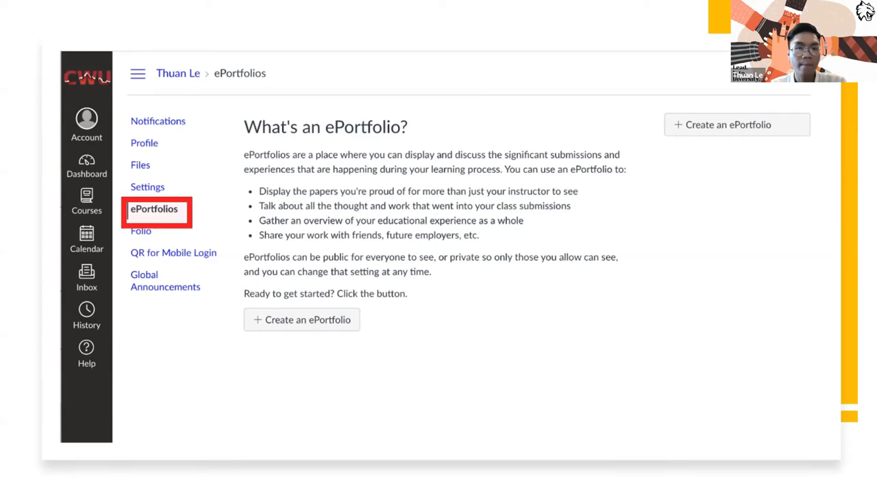
# Advance to the Build Your Folio slide about importing from Canvas or starting a project.
pyautogui.click(141, 230)
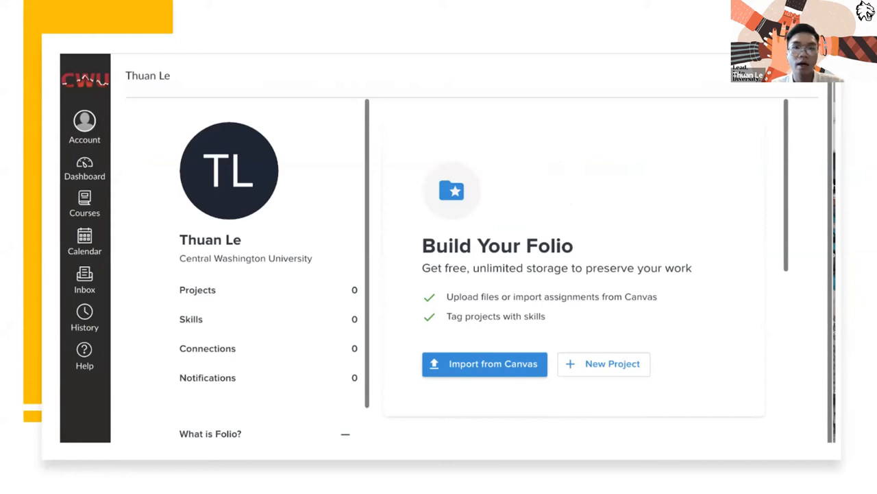
pyautogui.moveTo(391, 331)
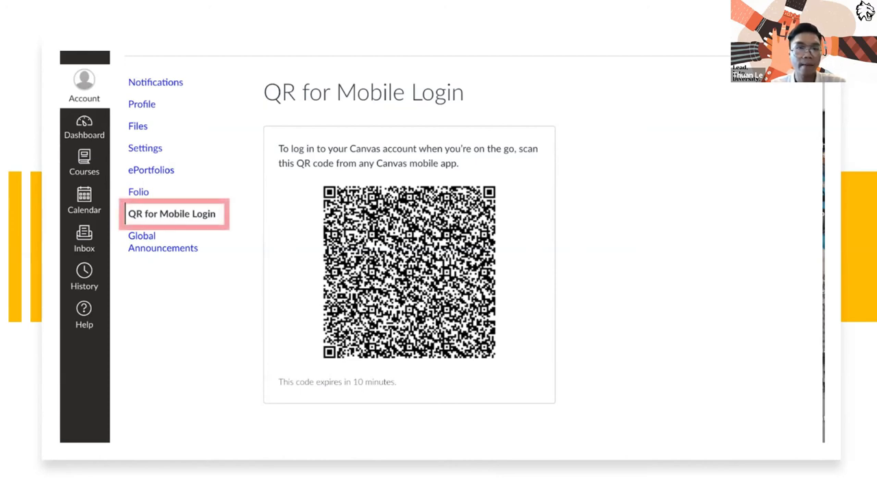
# Advance to Global Announcements showing the Office 365 maintenance and Fall 2021 vaccine notices.
pyautogui.click(162, 241)
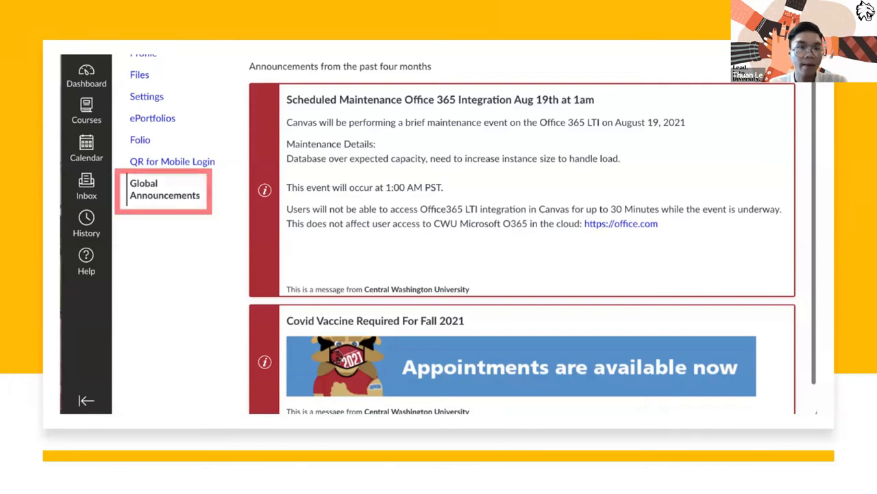
# Advance to the Courses slide with enrolled courses and the All Courses link marked.
pyautogui.click(87, 110)
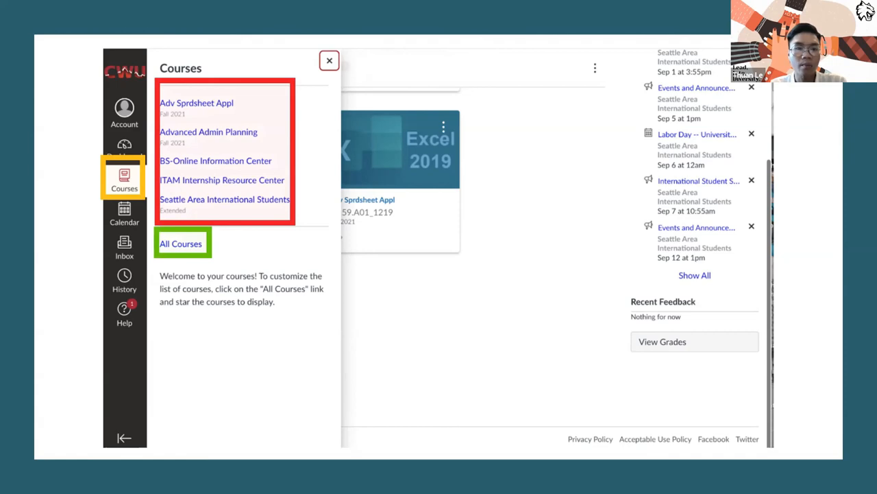
# Advance through All Courses to the September 2021 Calendar with Labor Day and First Day.
pyautogui.click(181, 244)
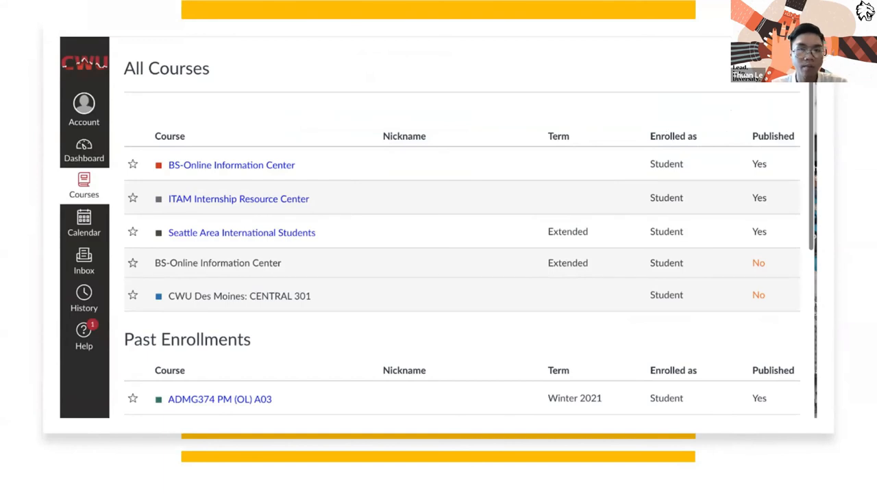
pyautogui.click(84, 221)
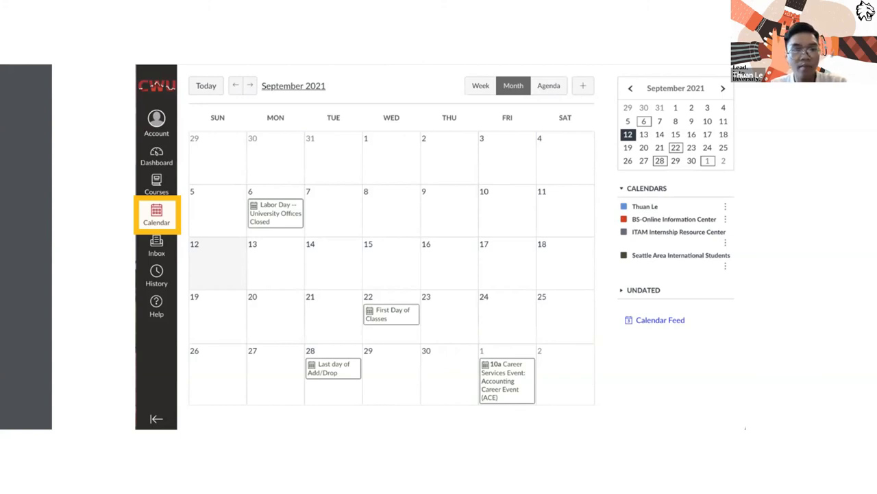
# Advance the slideshow past the Canvas Inbox slide to the blank Compose Message window.
pyautogui.click(157, 243)
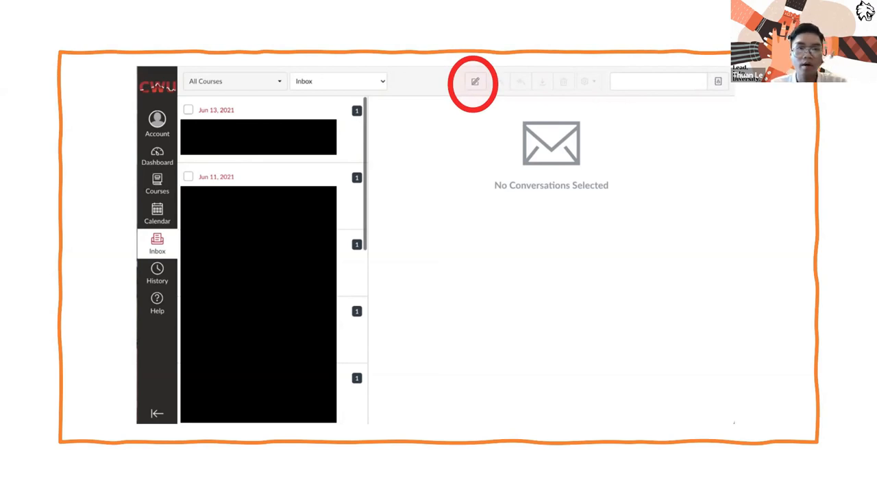
pyautogui.click(474, 81)
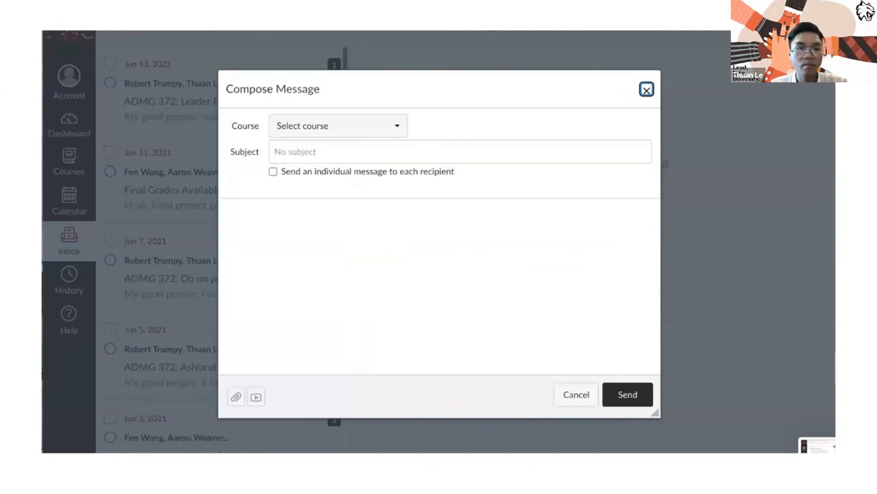